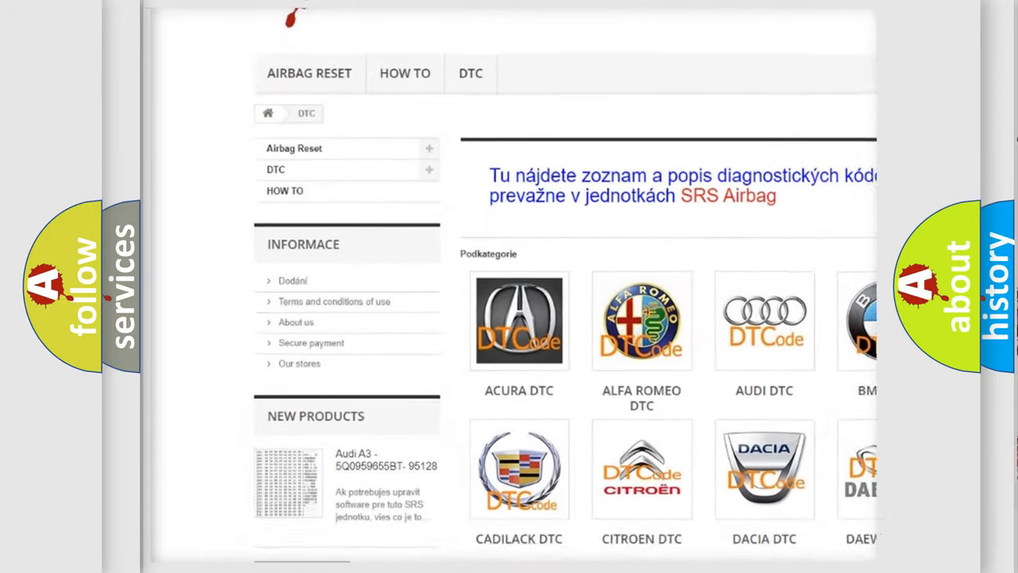
scroll("down", 3)
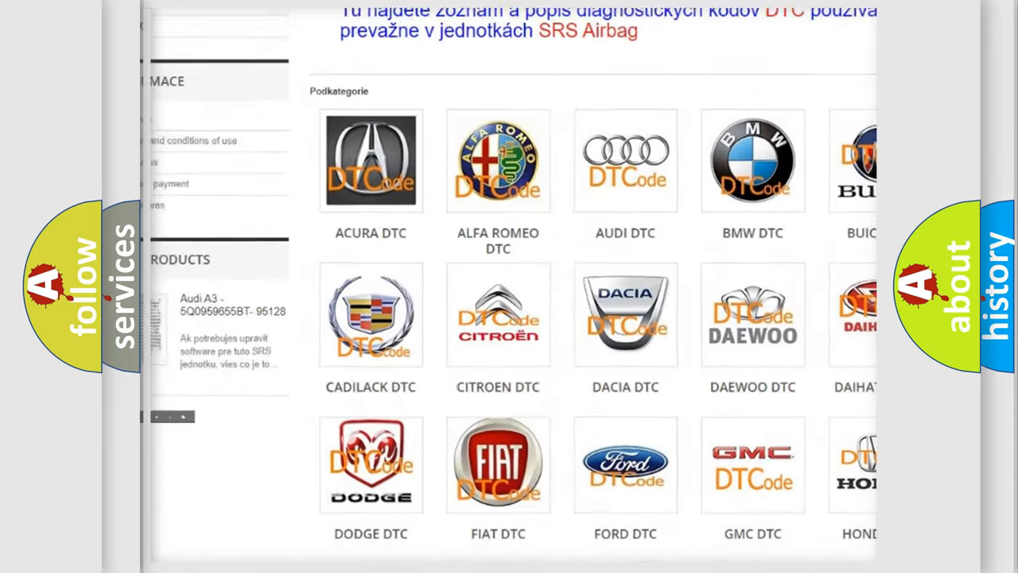
scroll("down", 3)
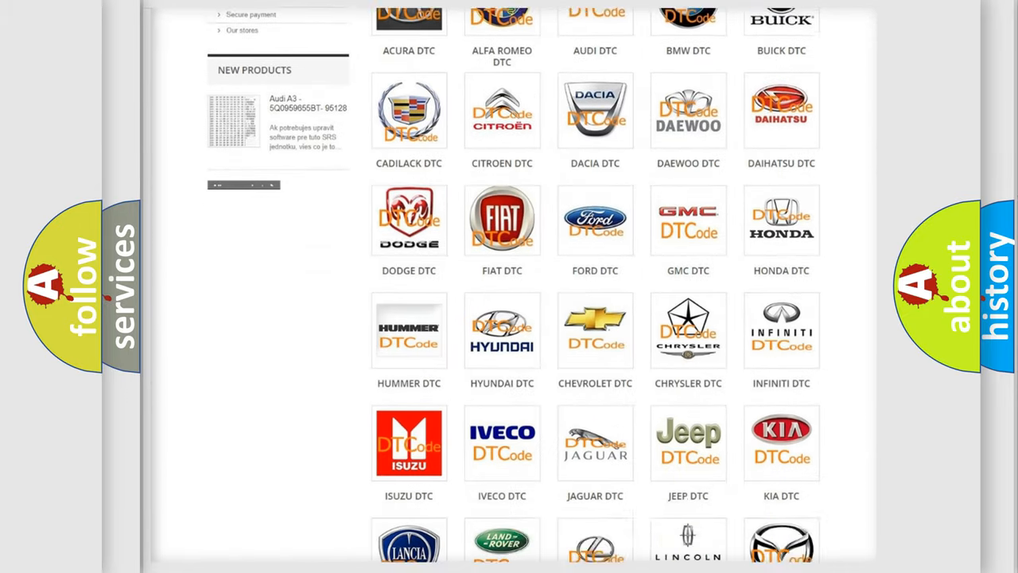
scroll("down", 3)
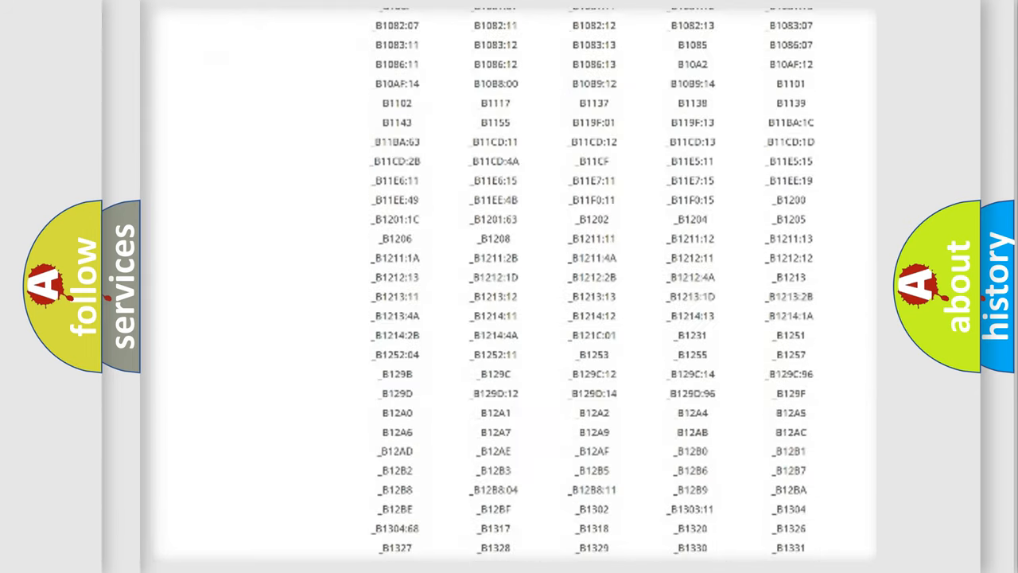
scroll("down", 3)
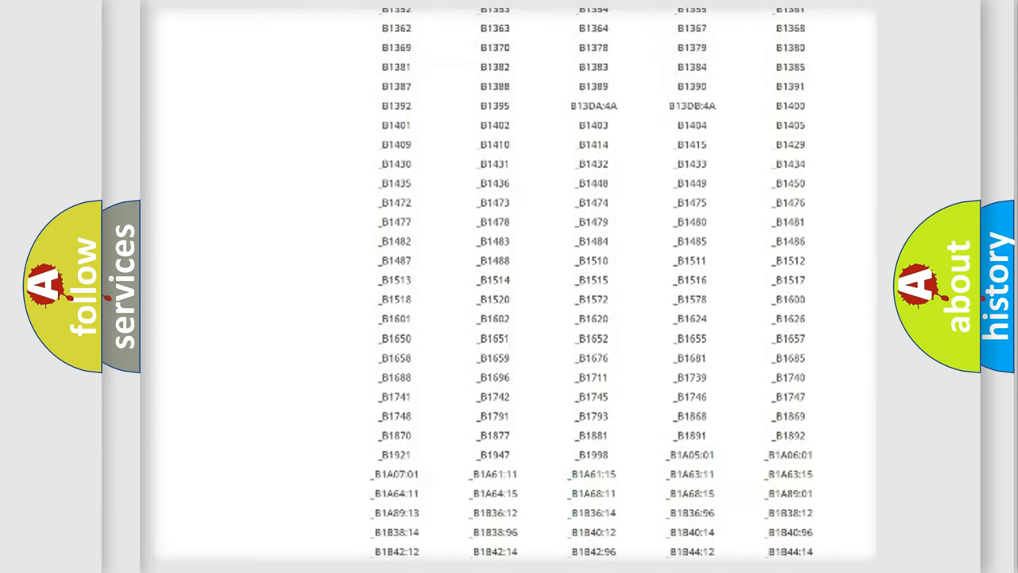